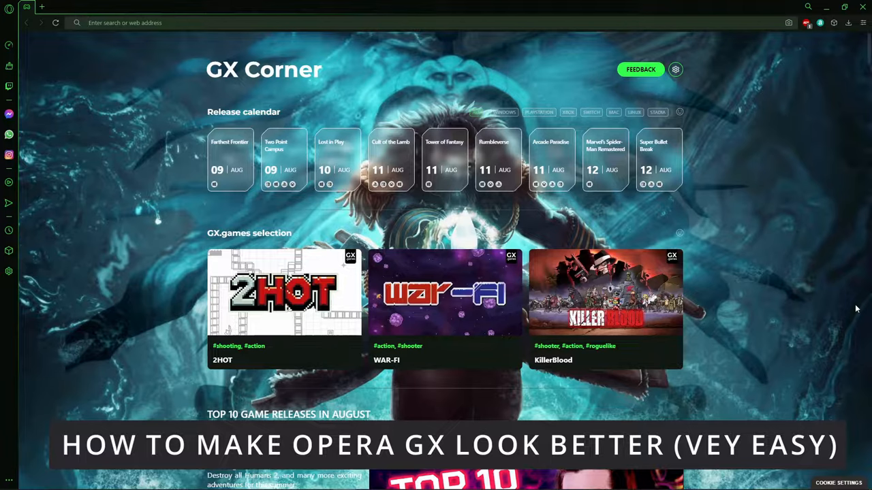
mouse_move(436, 4)
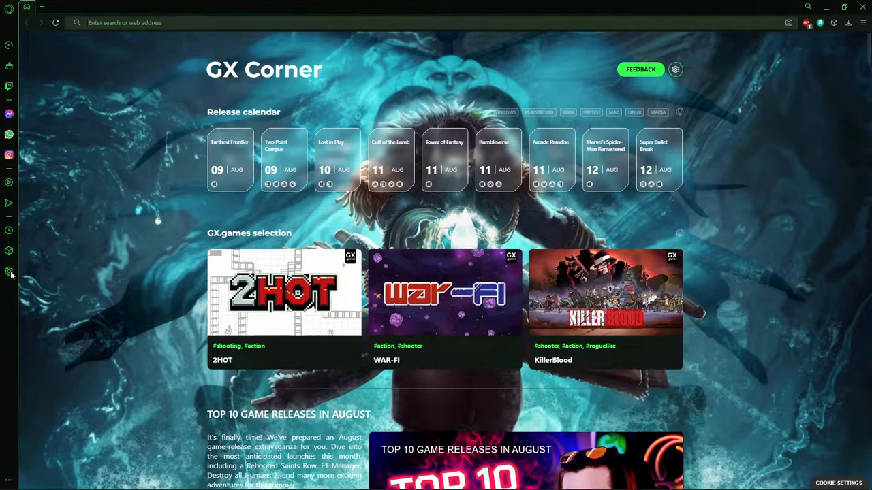
- From the sidebar Settings, scroll to the GX section and advance the theme carousel to Vaporwave
click(10, 271)
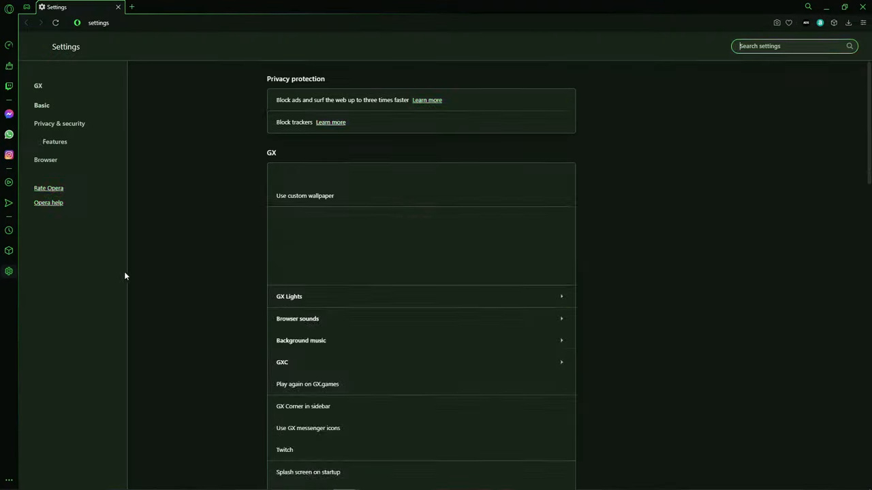
scroll(down, 3)
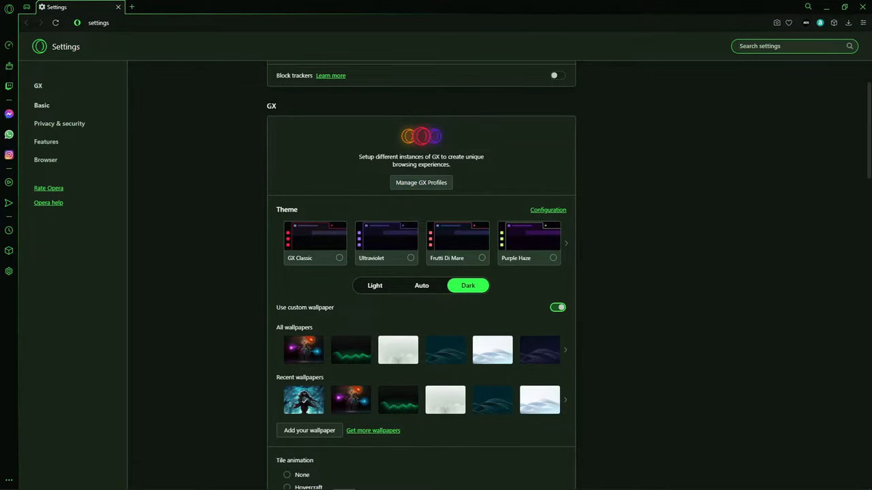
scroll(down, 3)
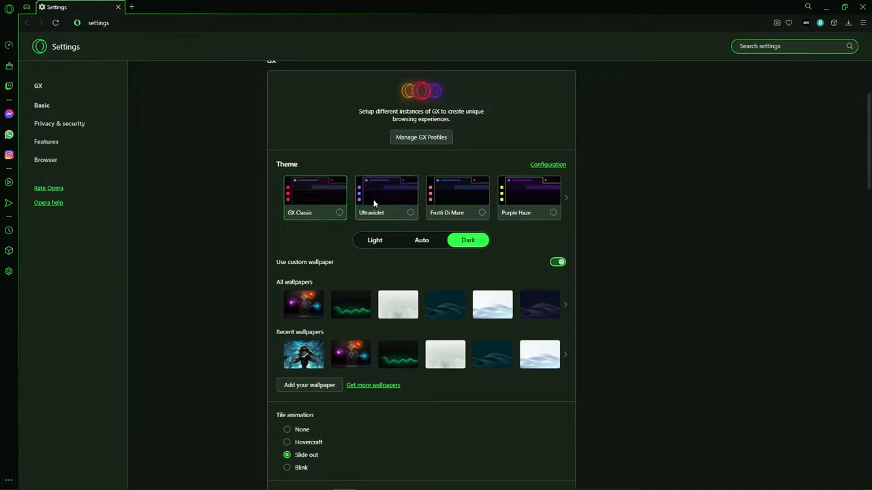
click(566, 198)
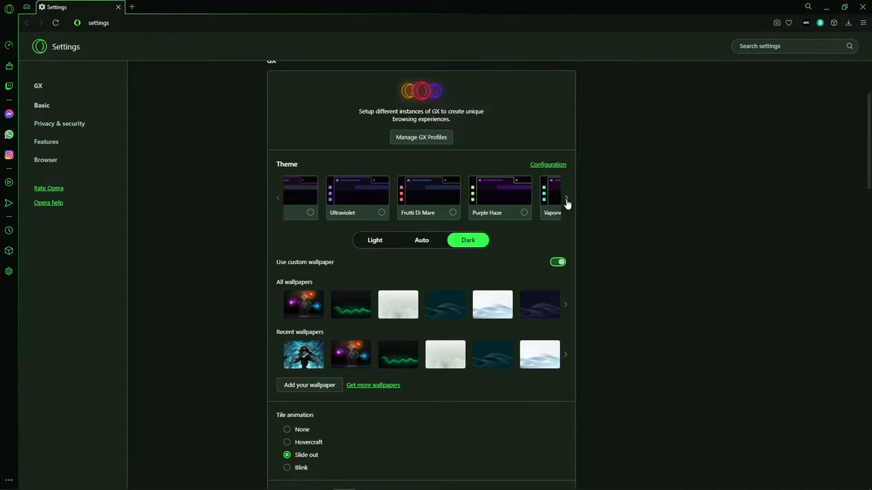
click(566, 198)
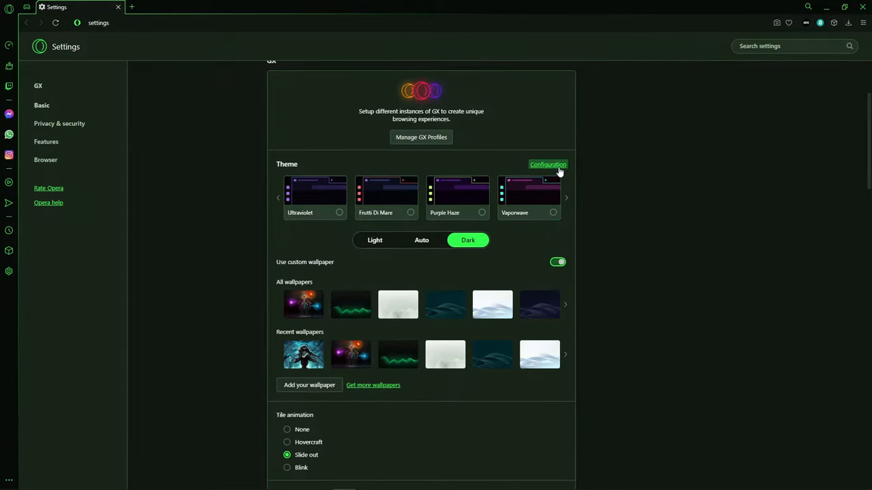
click(547, 164)
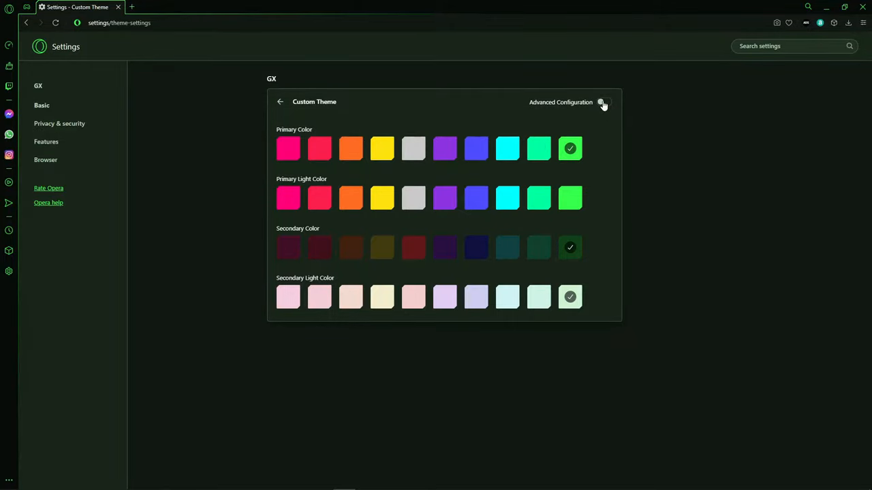
click(602, 102)
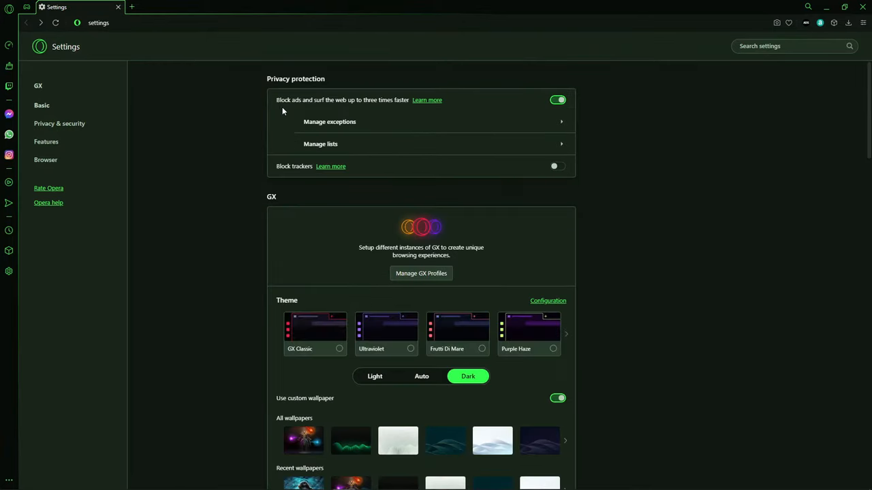
scroll(down, 3)
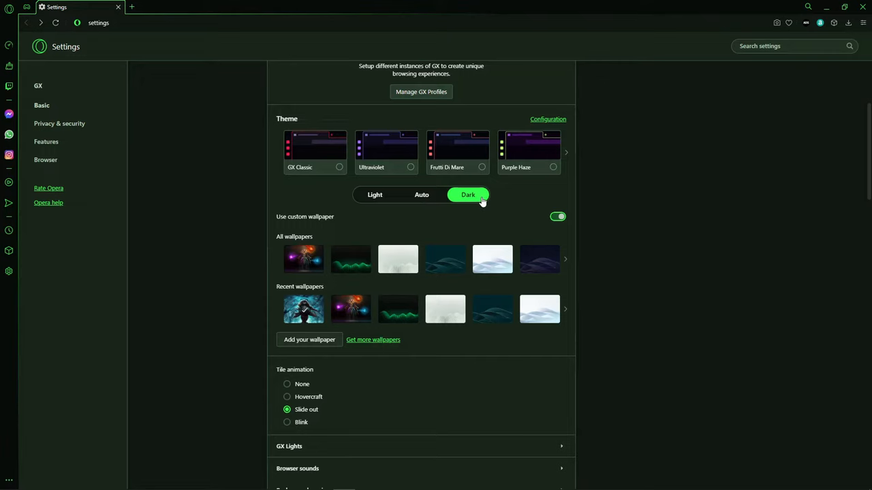
scroll(down, 3)
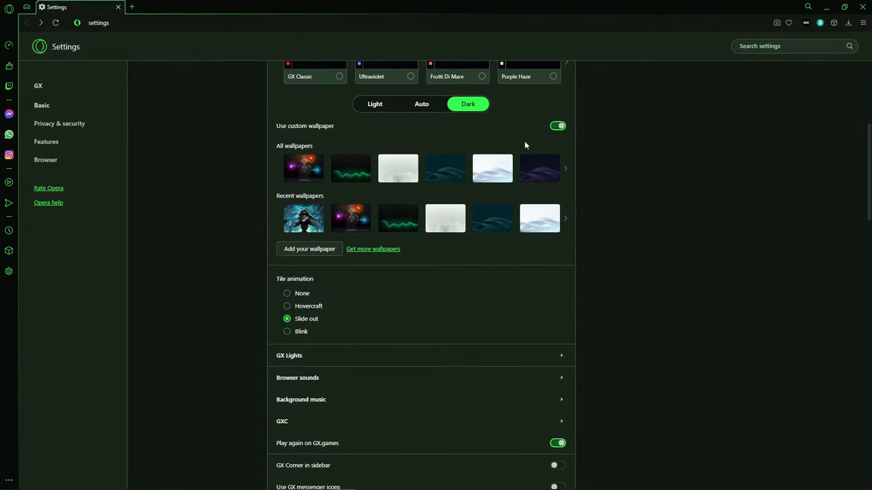
mouse_move(344, 152)
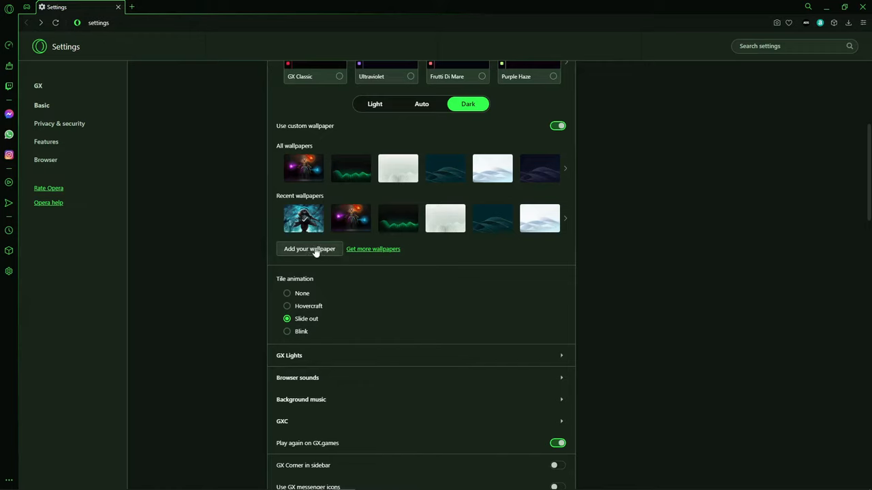
mouse_move(306, 250)
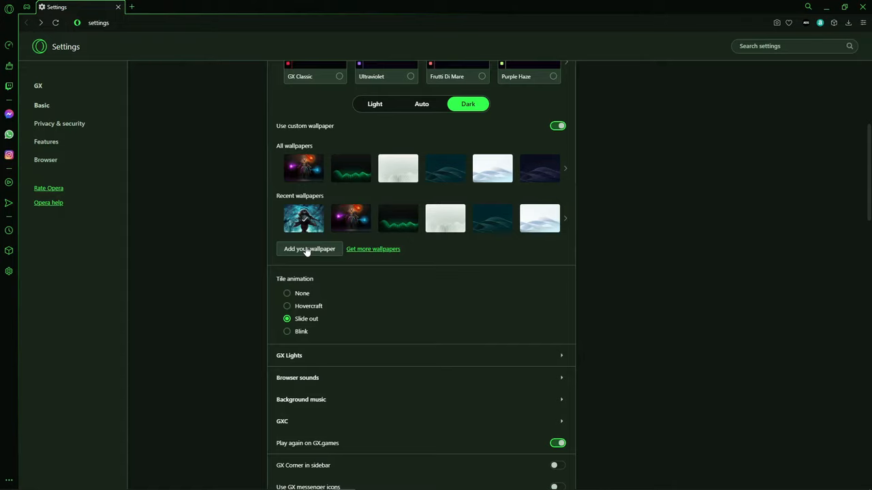
scroll(down, 3)
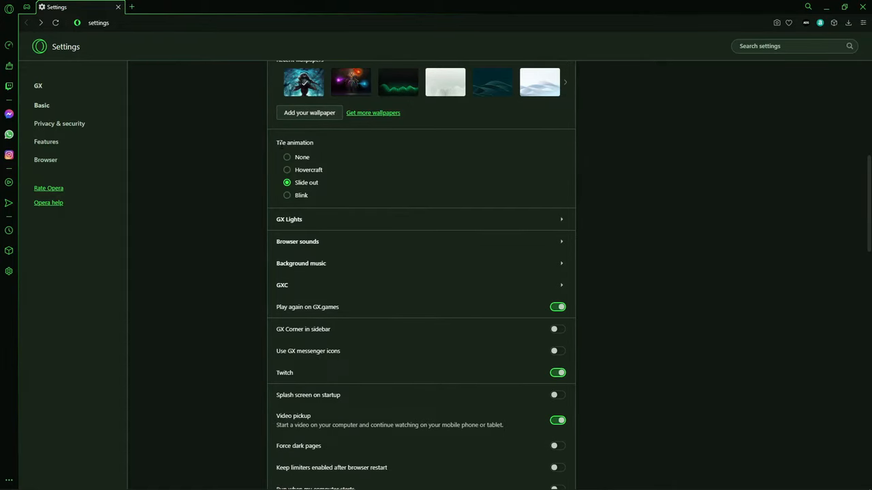
scroll(down, 3)
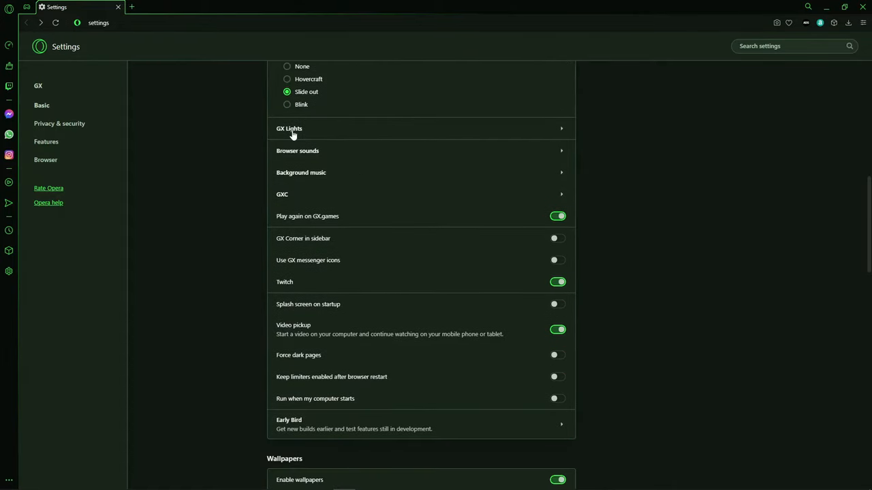
mouse_move(320, 160)
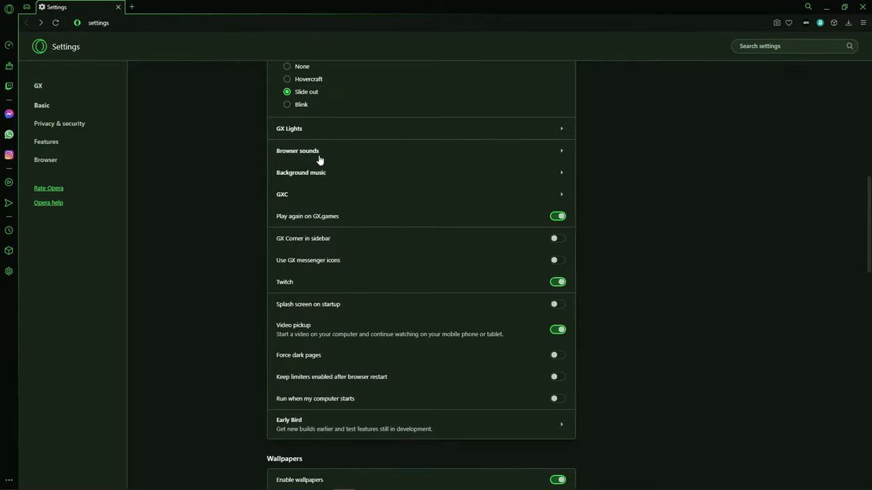
mouse_move(284, 216)
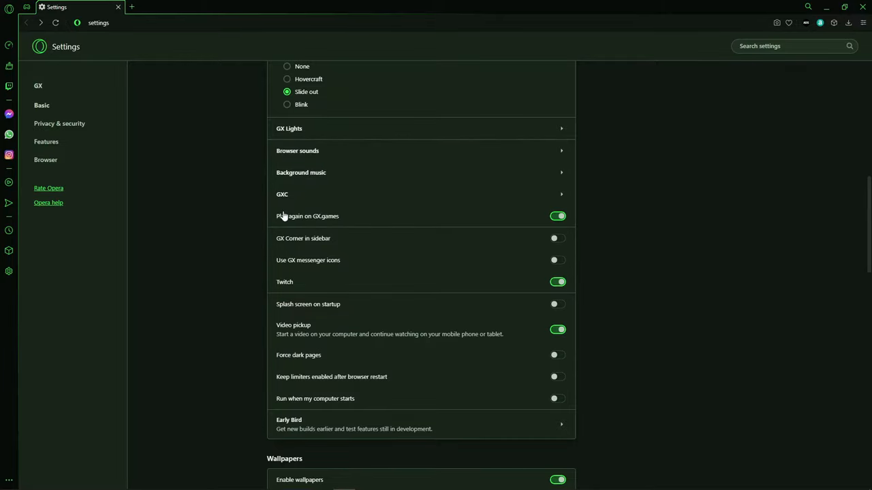
scroll(down, 3)
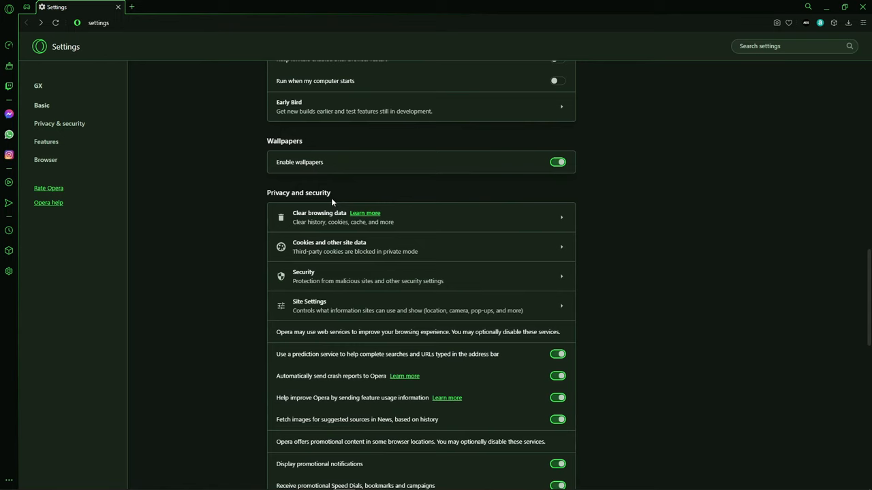